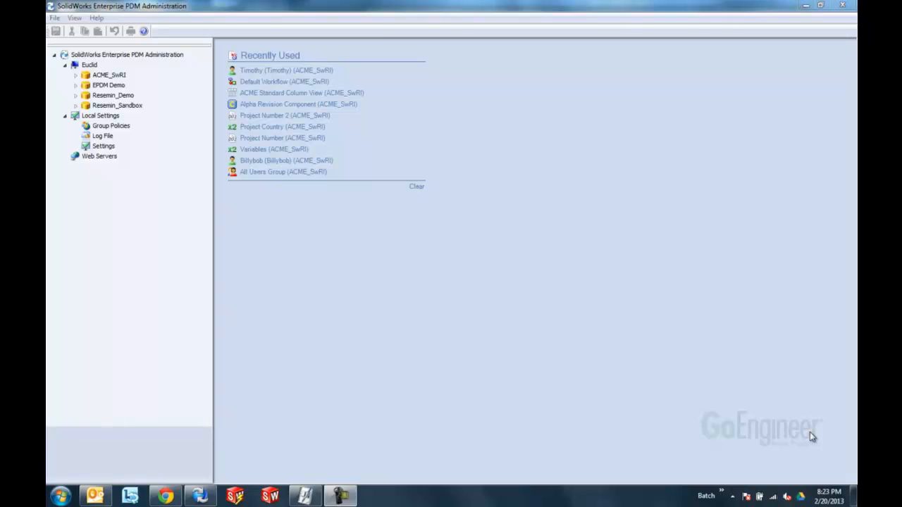
{"action": "mouse_move", "coordinate": [233, 191]}
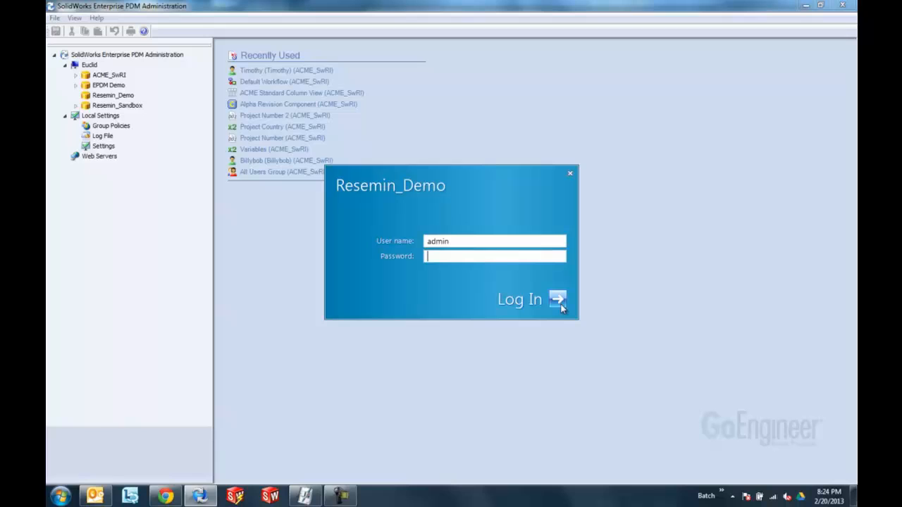
{"action": "mouse_move", "coordinate": [558, 299]}
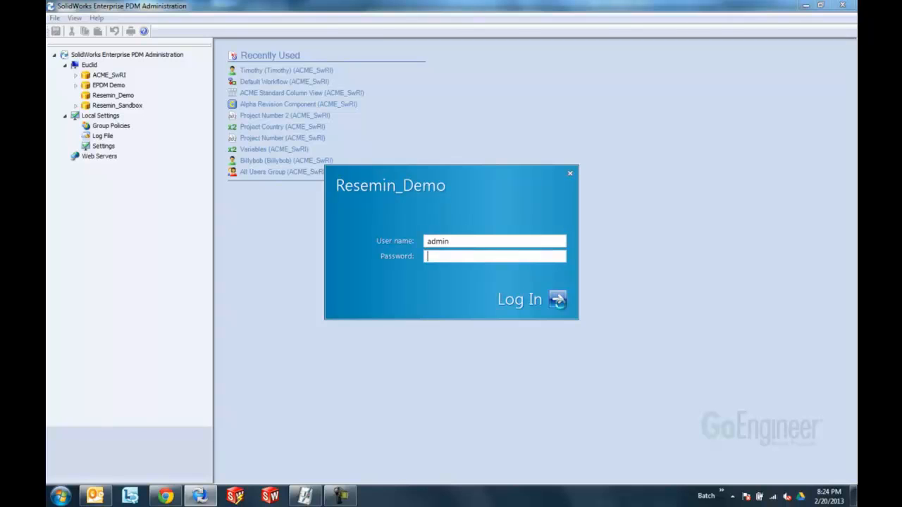
Log in to the Resemin_Demo vault as admin to list its configuration nodes
{"action": "left_click", "coordinate": [558, 299]}
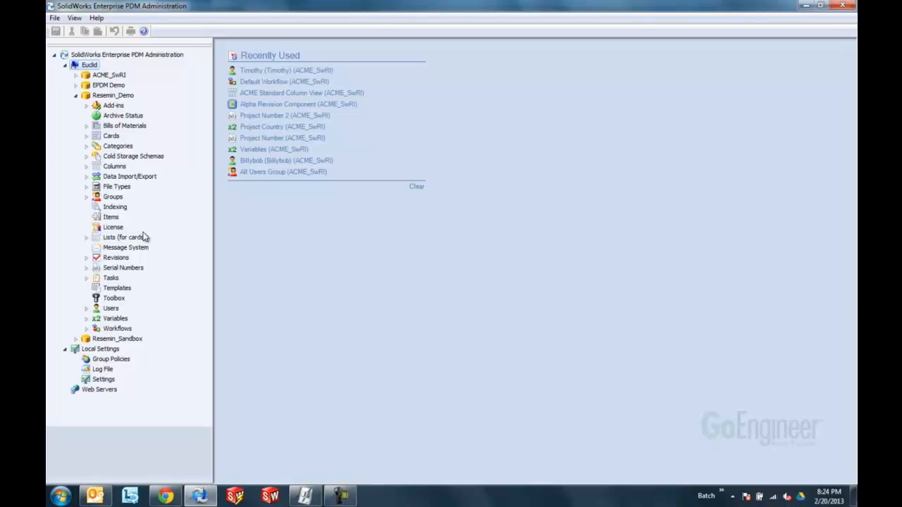
{"action": "mouse_move", "coordinate": [154, 172]}
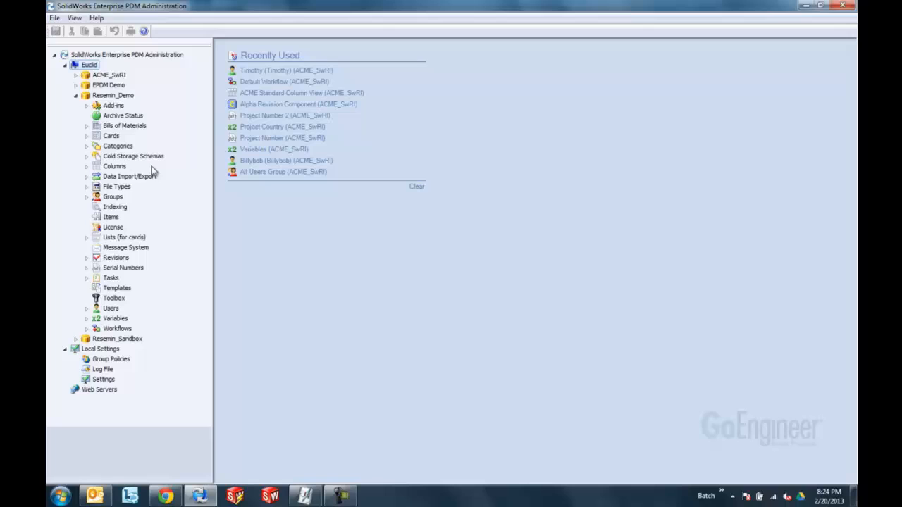
{"action": "mouse_move", "coordinate": [96, 104]}
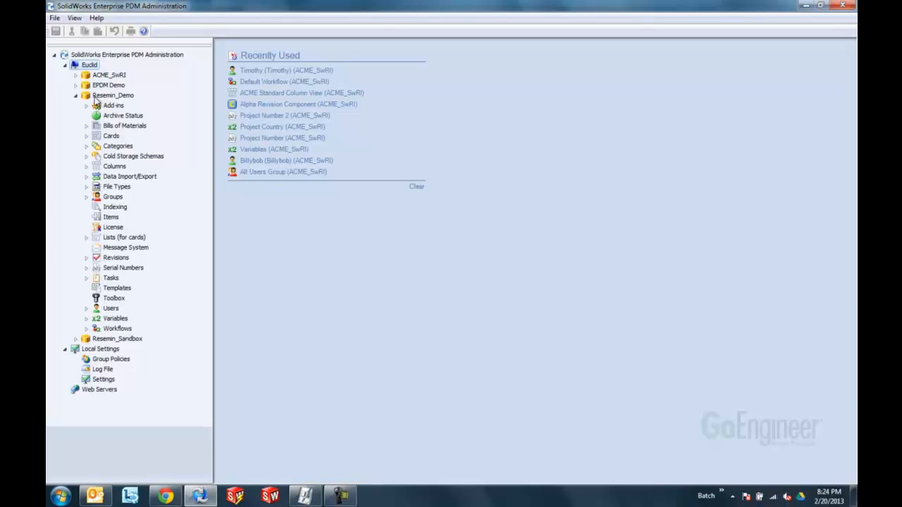
{"action": "mouse_move", "coordinate": [118, 104]}
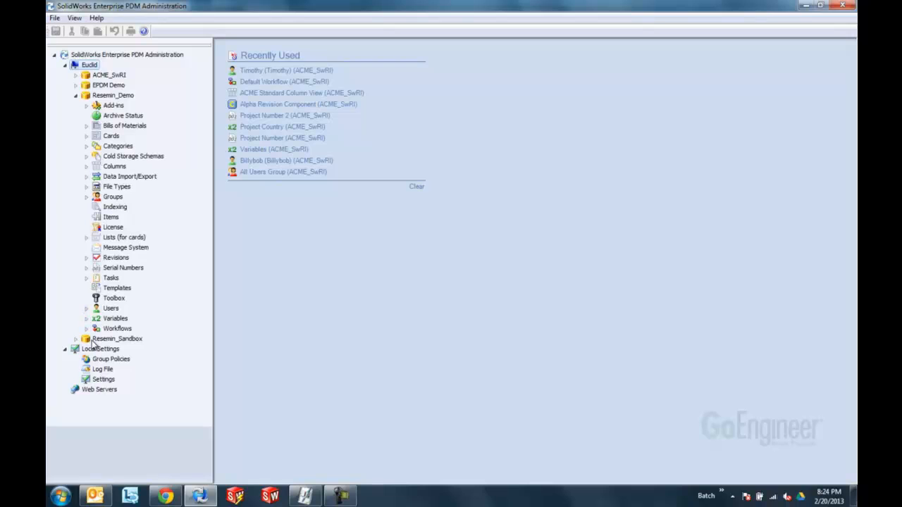
{"action": "mouse_move", "coordinate": [128, 347]}
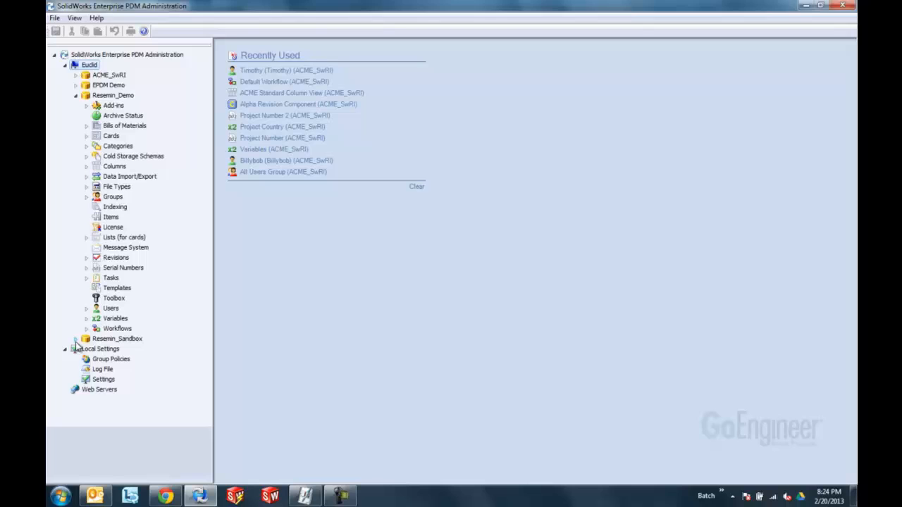
Expand the Resemin_Sandbox vault and review both vaults' nodes in the tree
{"action": "double_click", "coordinate": [117, 339]}
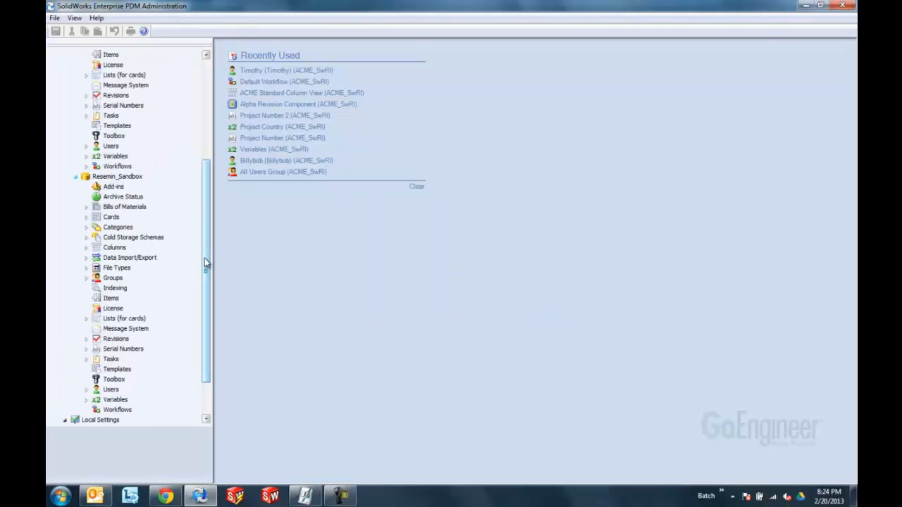
{"action": "scroll", "scroll_direction": "up", "scroll_amount": 3}
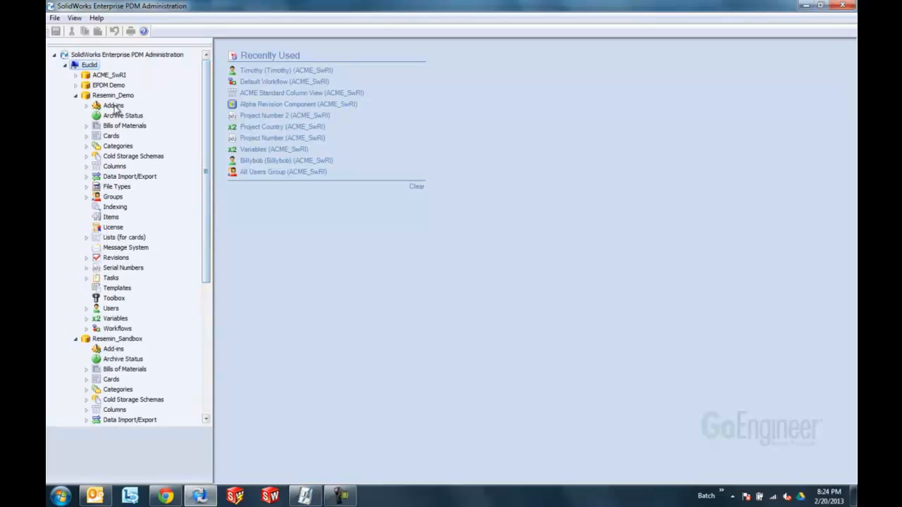
{"action": "mouse_move", "coordinate": [101, 132]}
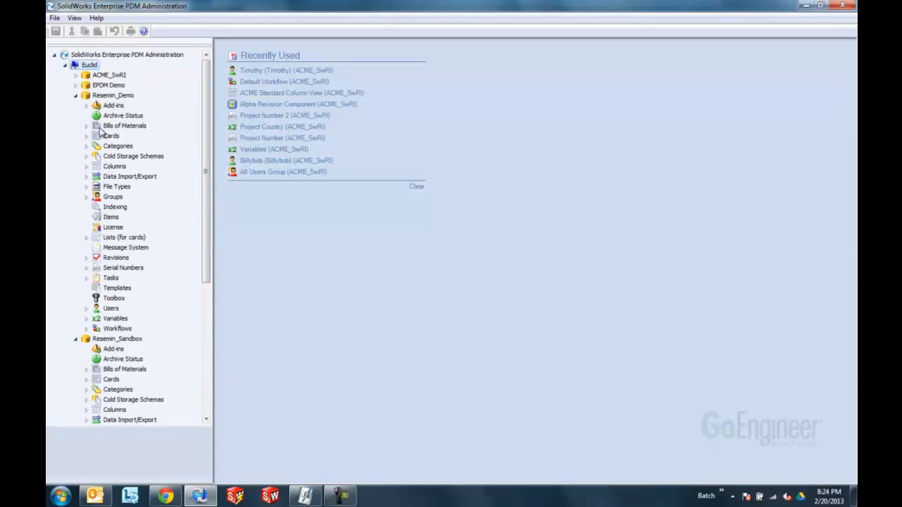
{"action": "mouse_move", "coordinate": [93, 327]}
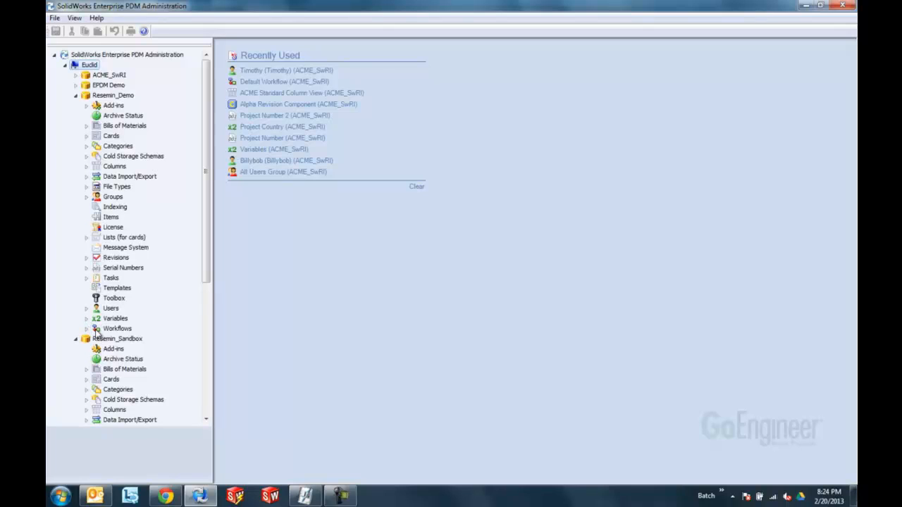
{"action": "mouse_move", "coordinate": [214, 229]}
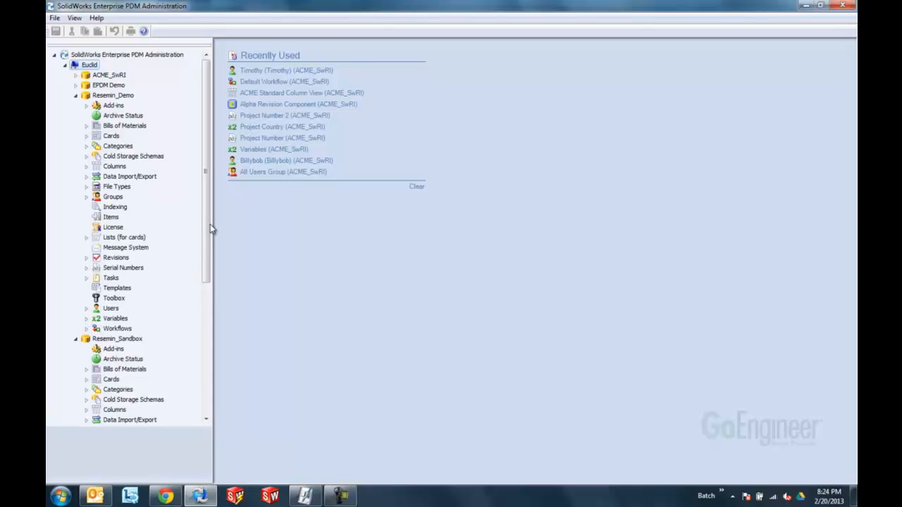
{"action": "scroll", "scroll_direction": "down", "scroll_amount": 3}
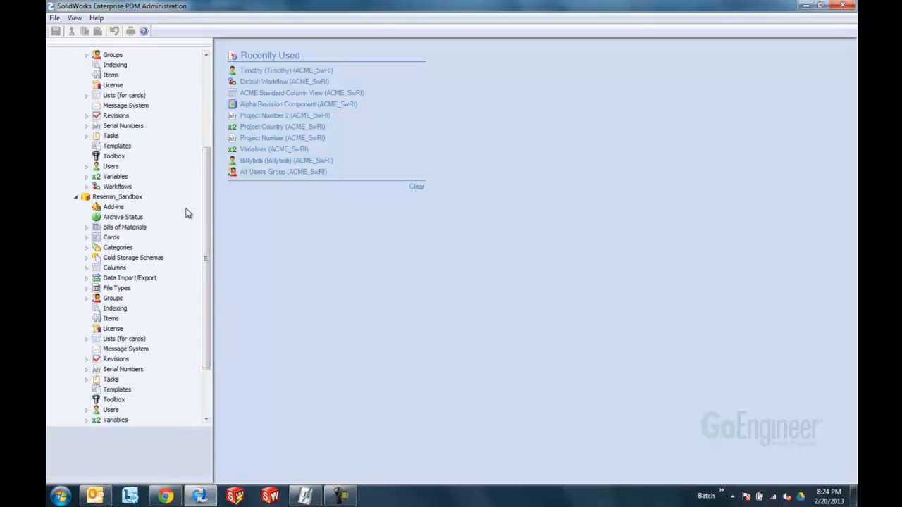
{"action": "scroll", "scroll_direction": "down", "scroll_amount": 3}
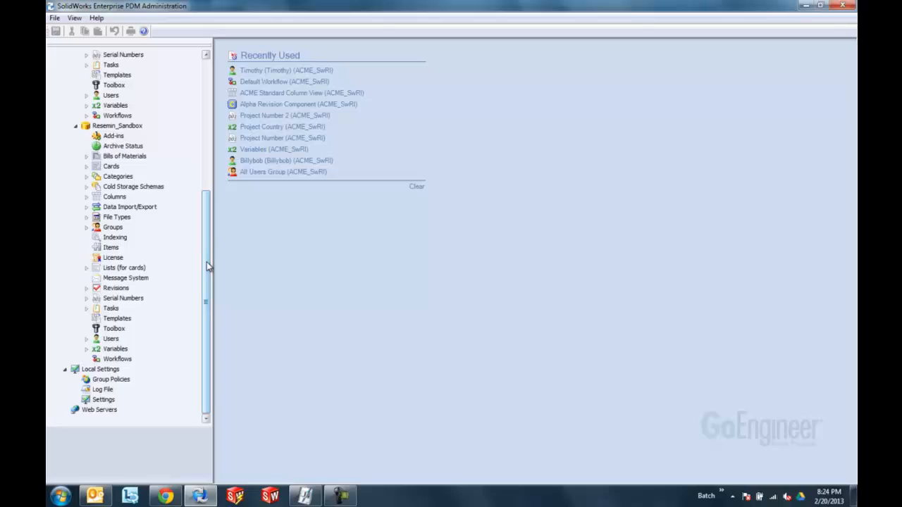
{"action": "scroll", "scroll_direction": "up", "scroll_amount": 3}
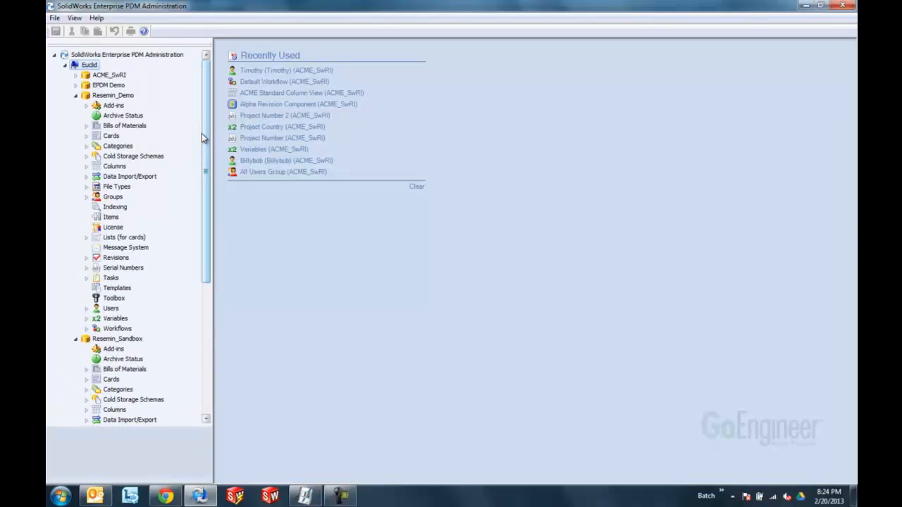
{"action": "mouse_move", "coordinate": [124, 333]}
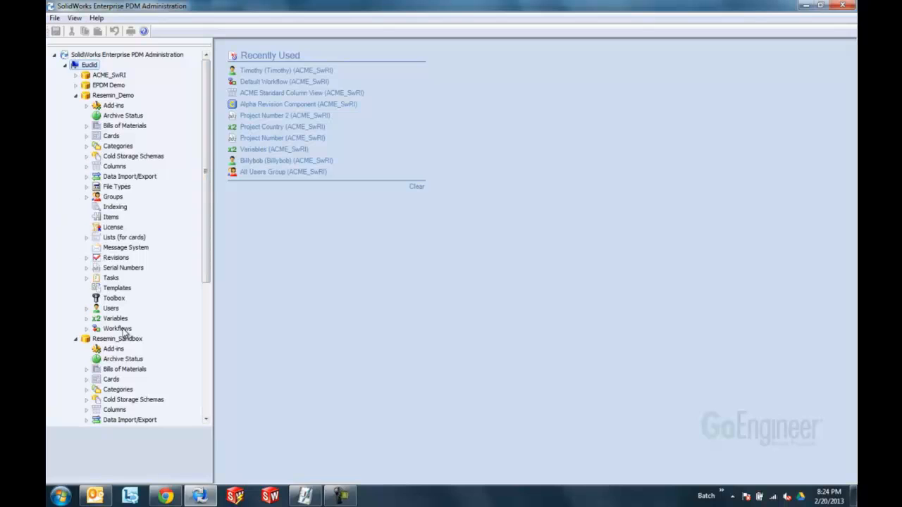
{"action": "scroll", "scroll_direction": "up", "scroll_amount": 3}
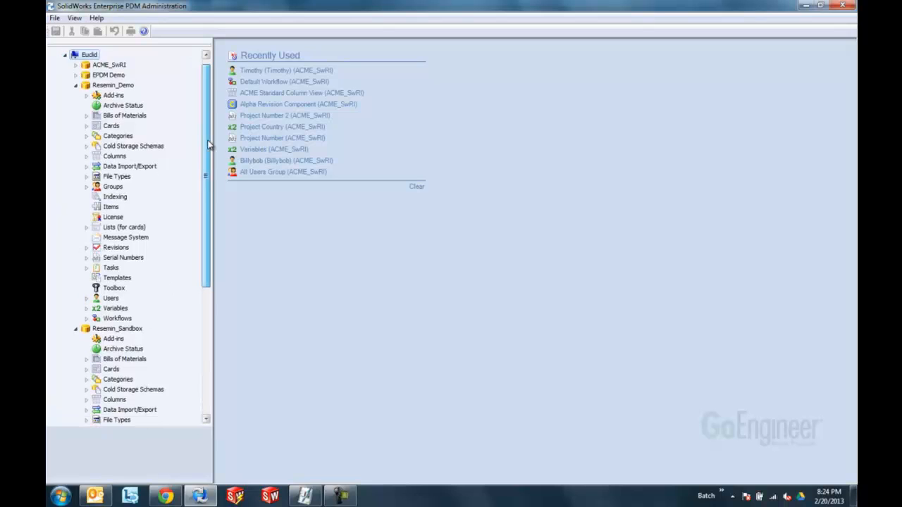
{"action": "scroll", "scroll_direction": "down", "scroll_amount": 3}
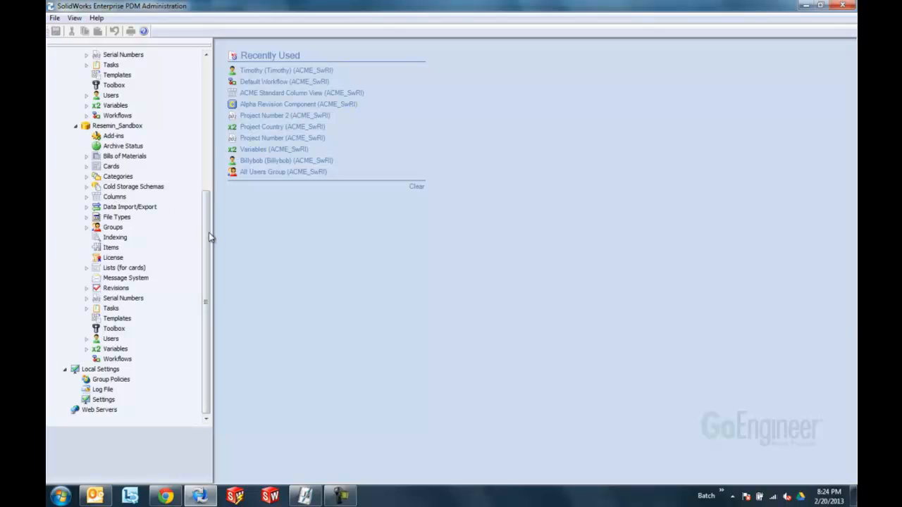
{"action": "mouse_move", "coordinate": [143, 181]}
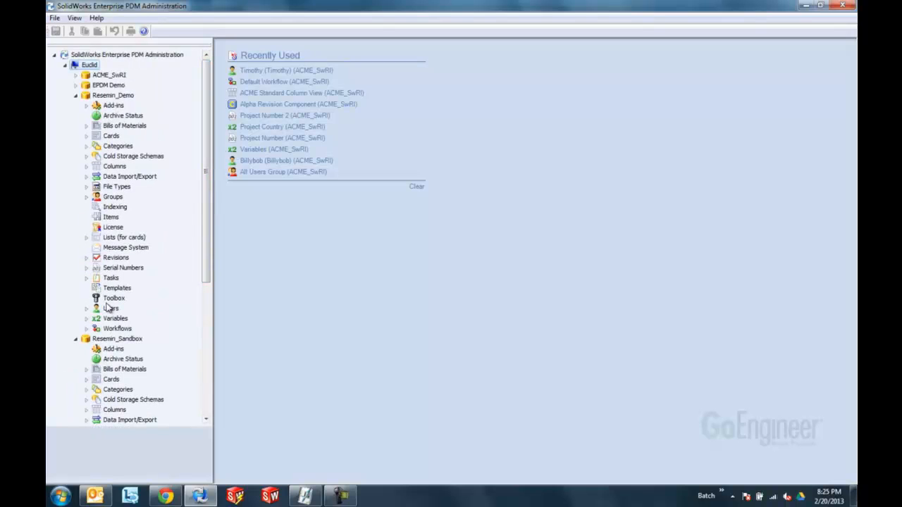
{"action": "mouse_move", "coordinate": [129, 136]}
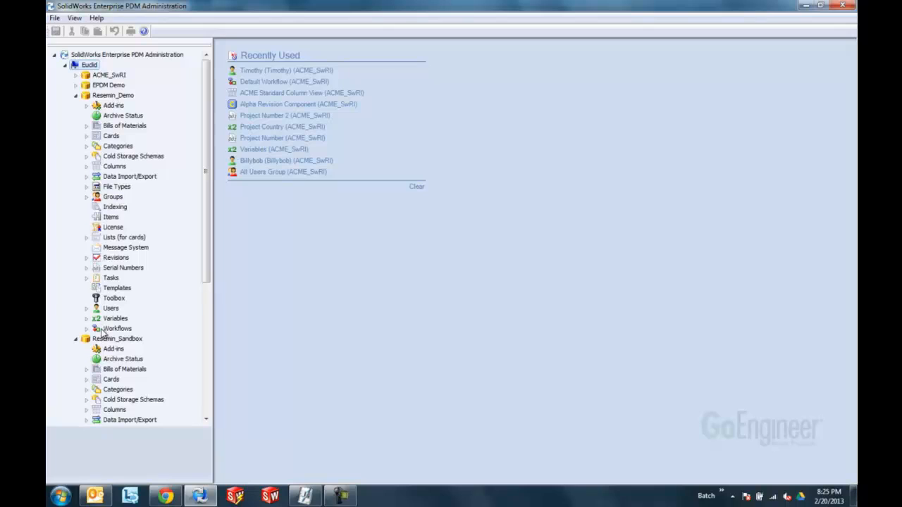
{"action": "mouse_move", "coordinate": [110, 101]}
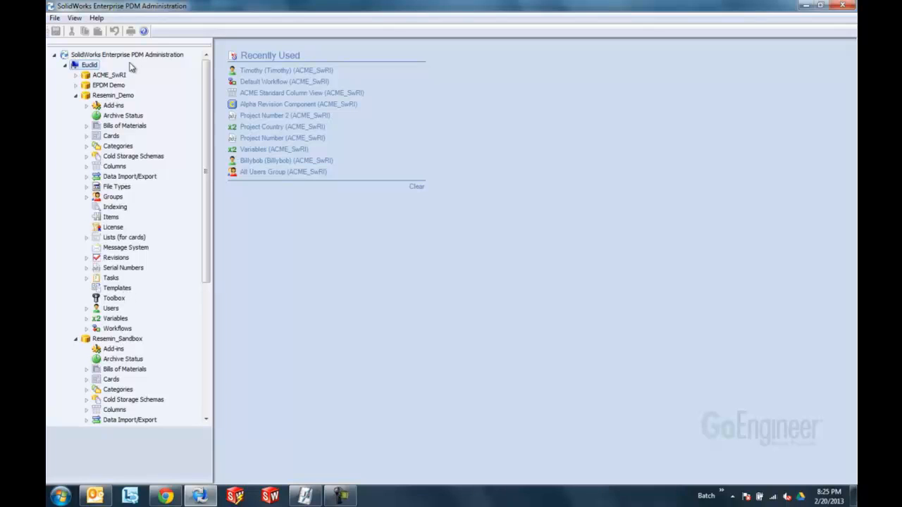
Start an export of the Resemin_Demo vault settings and collapse Add-ins, Bills of Materials, File Cards, File Types and Folder Cards
{"action": "right_click", "coordinate": [112, 96]}
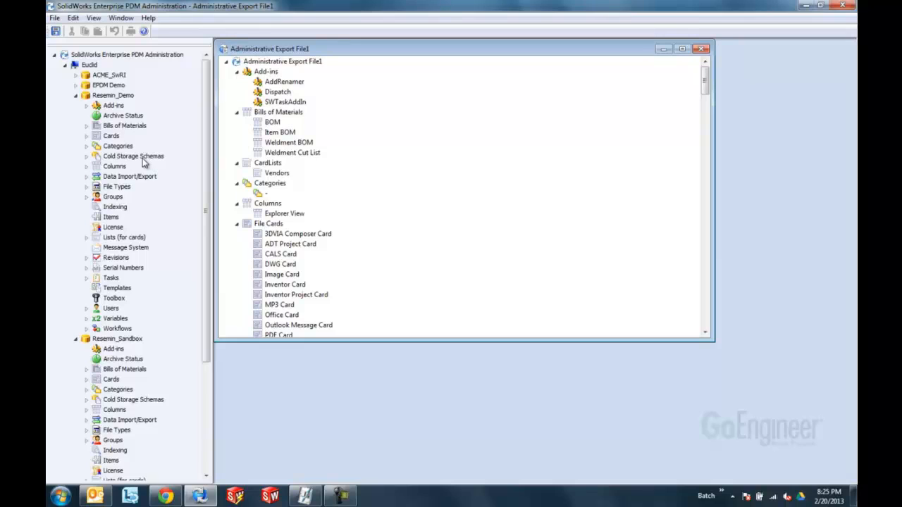
{"action": "left_click", "coordinate": [237, 70]}
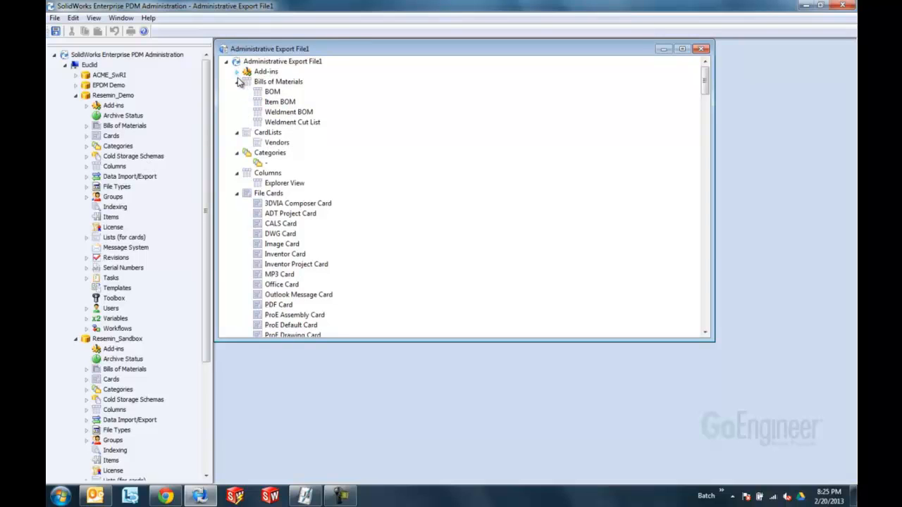
{"action": "left_click", "coordinate": [237, 80]}
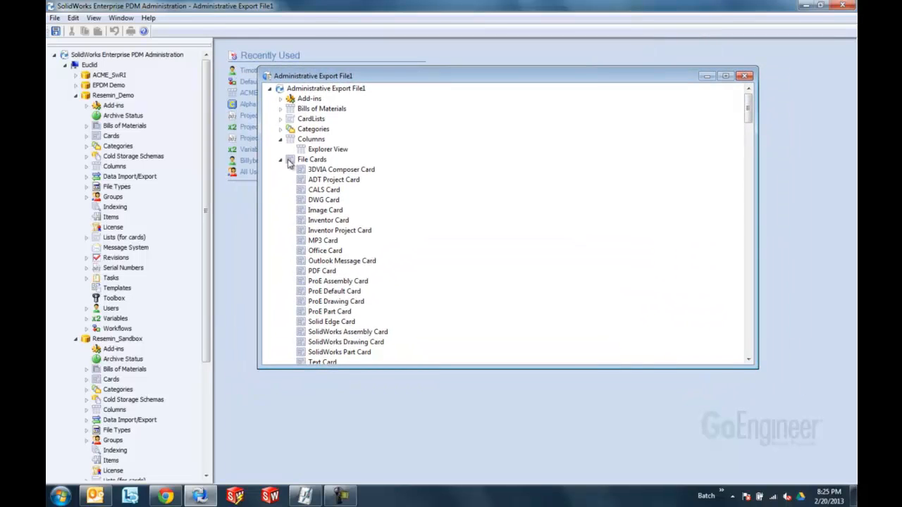
{"action": "left_click", "coordinate": [280, 159]}
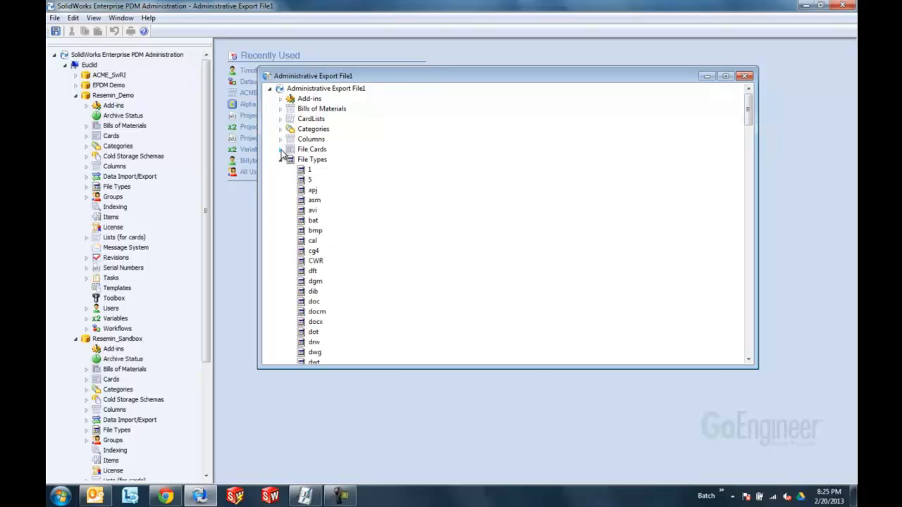
{"action": "left_click", "coordinate": [280, 150]}
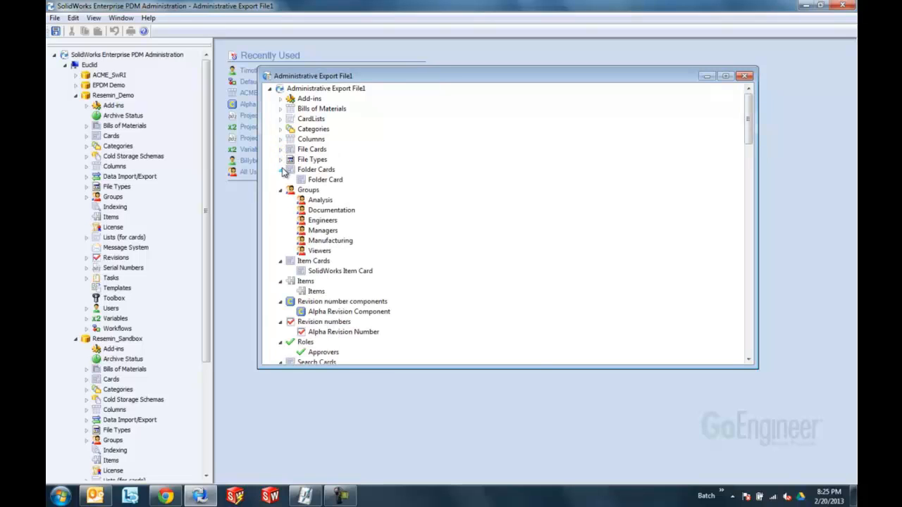
{"action": "left_click", "coordinate": [281, 169]}
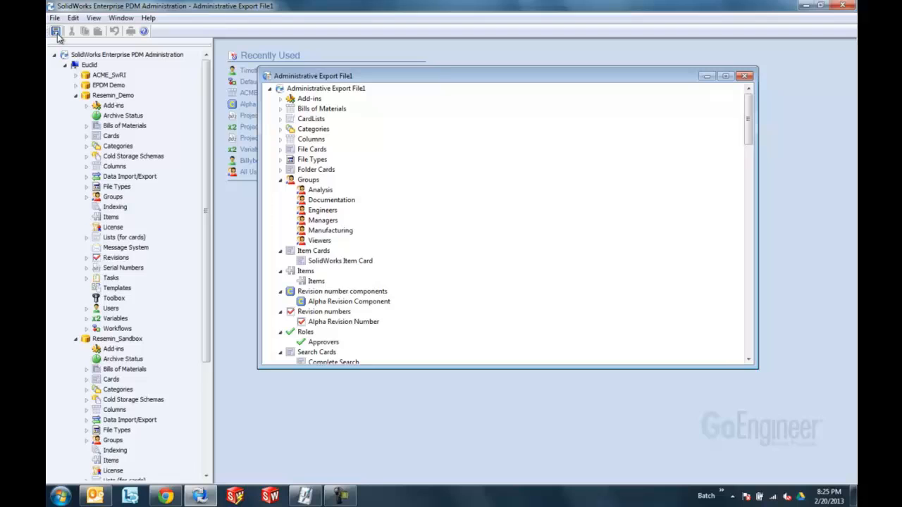
Save the export to the Desktop as 'Resein as of today.cex' and close the export window
{"action": "left_click", "coordinate": [56, 31]}
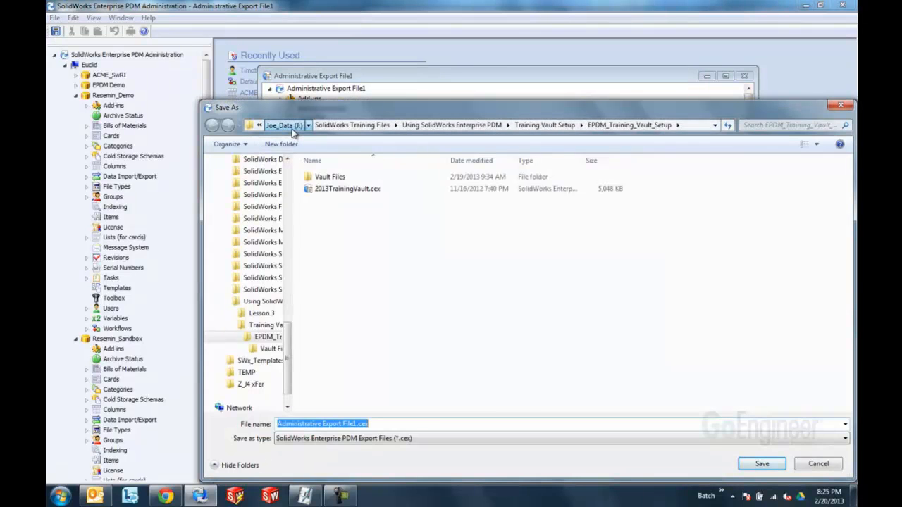
{"action": "left_click", "coordinate": [282, 125]}
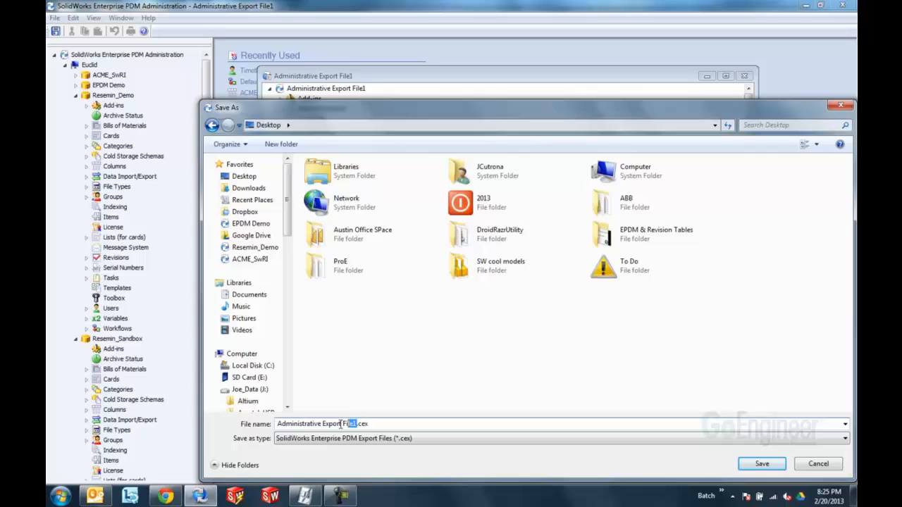
{"action": "triple_click", "coordinate": [322, 423]}
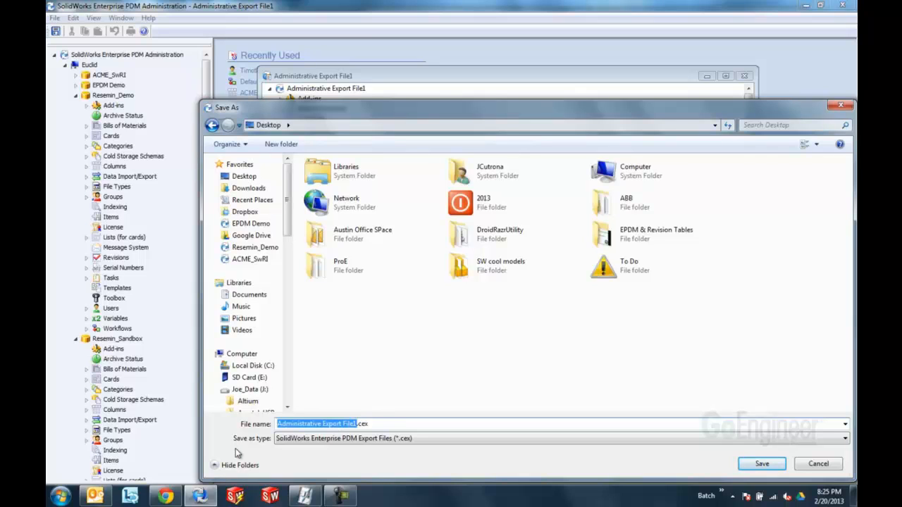
{"action": "type", "text": "Resel"}
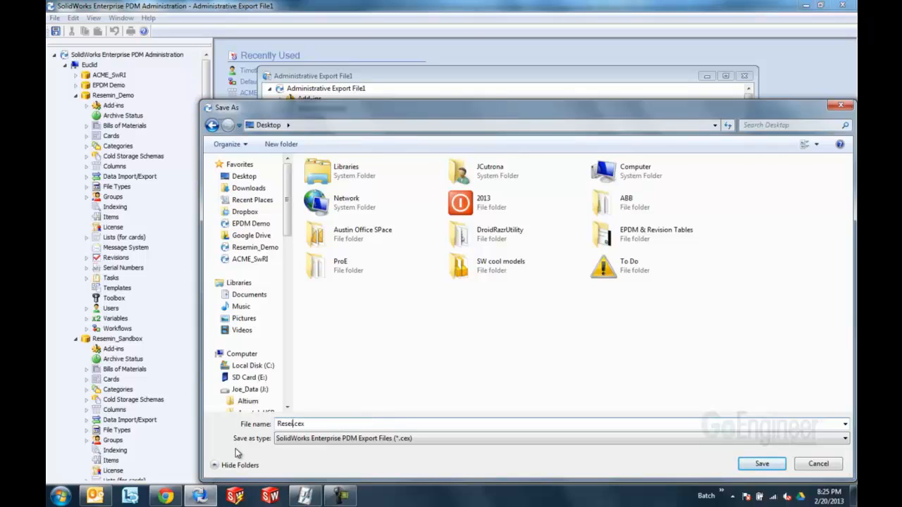
{"action": "type", "text": "as of"}
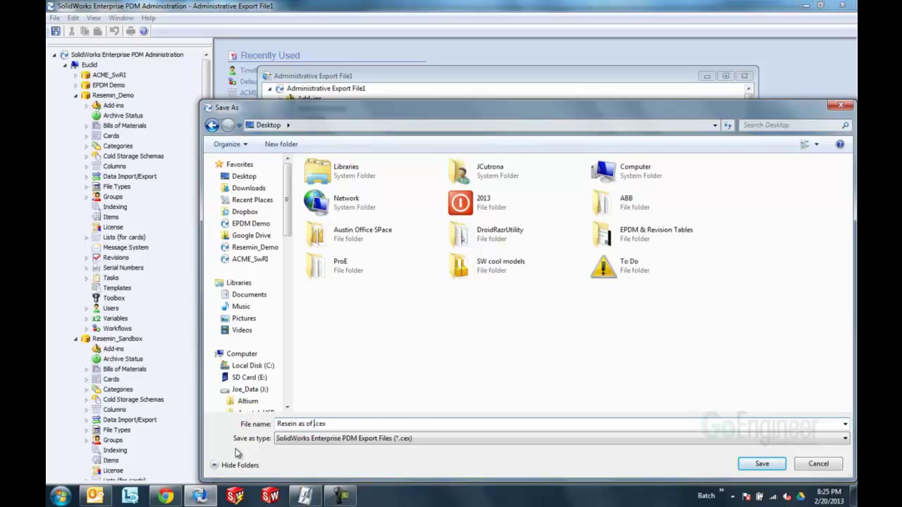
{"action": "type", "text": "today"}
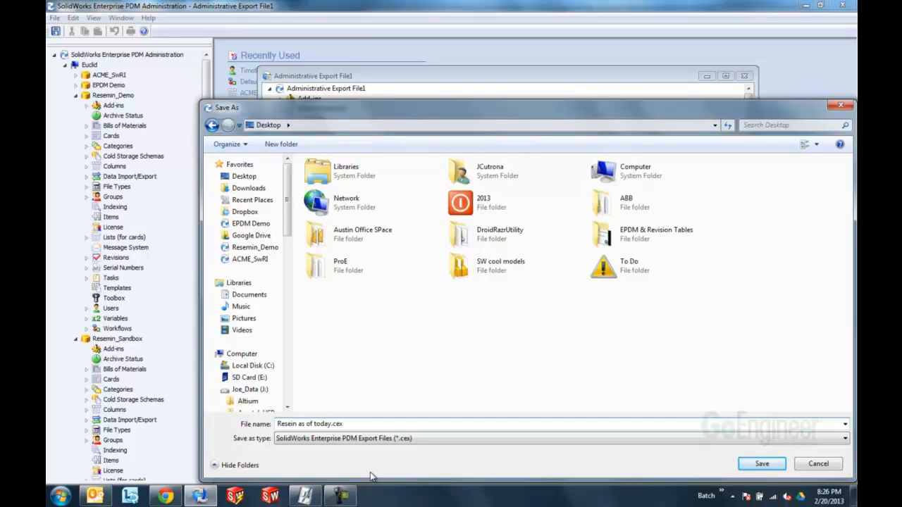
{"action": "mouse_move", "coordinate": [634, 399]}
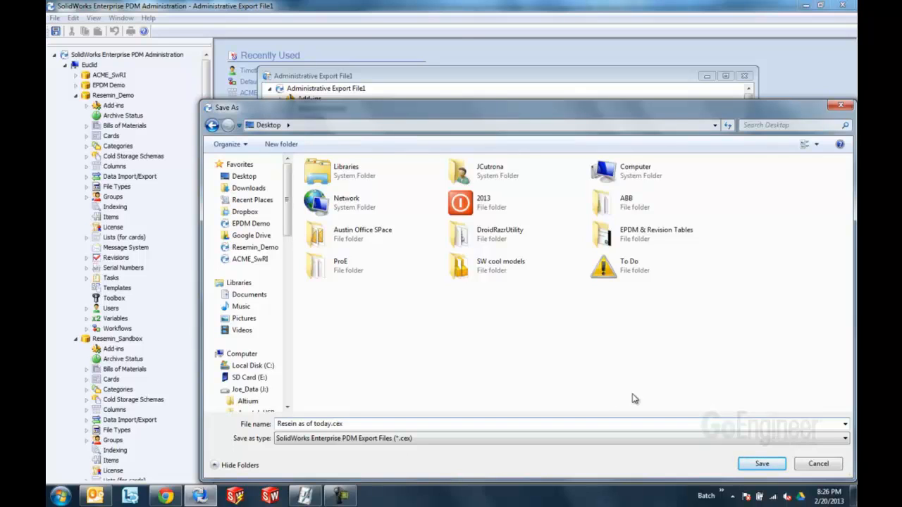
{"action": "left_click", "coordinate": [761, 464]}
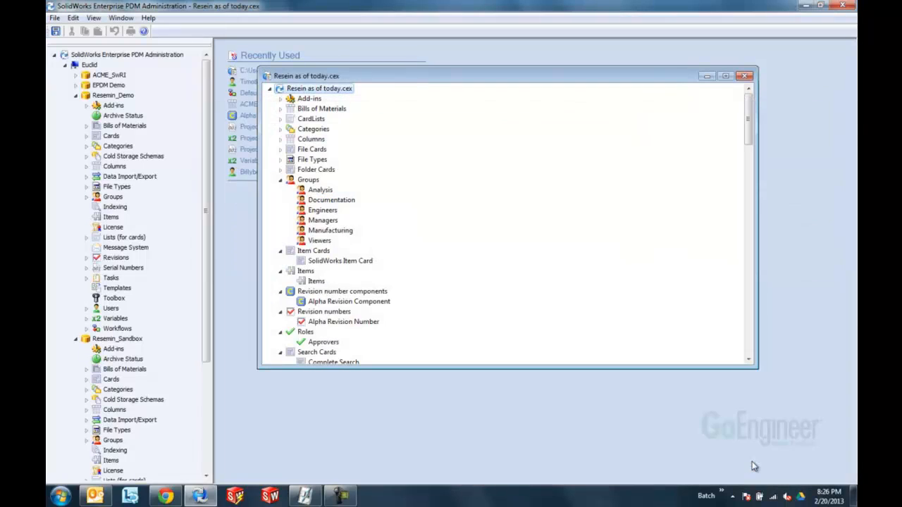
{"action": "left_click", "coordinate": [745, 76]}
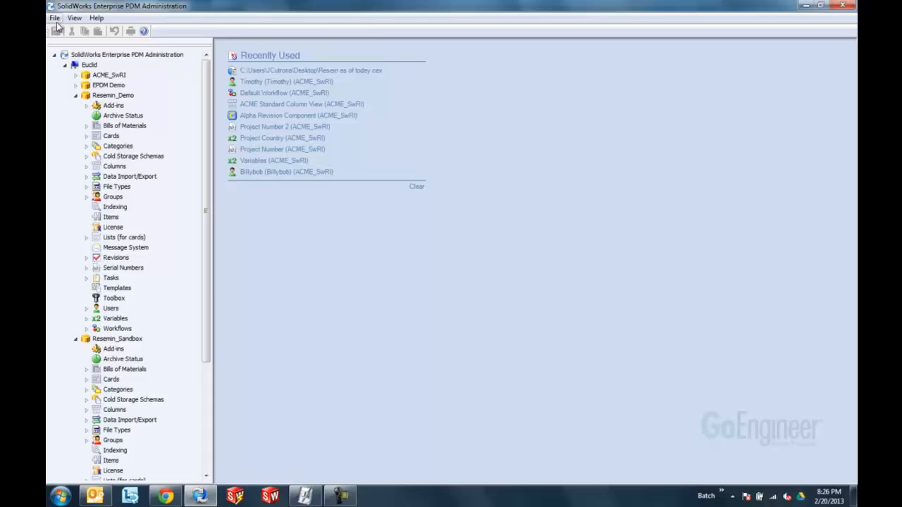
Reopen 'Resein as of today.cex' from the Desktop and review its Add-ins, Cards and File Types
{"action": "left_click", "coordinate": [53, 17]}
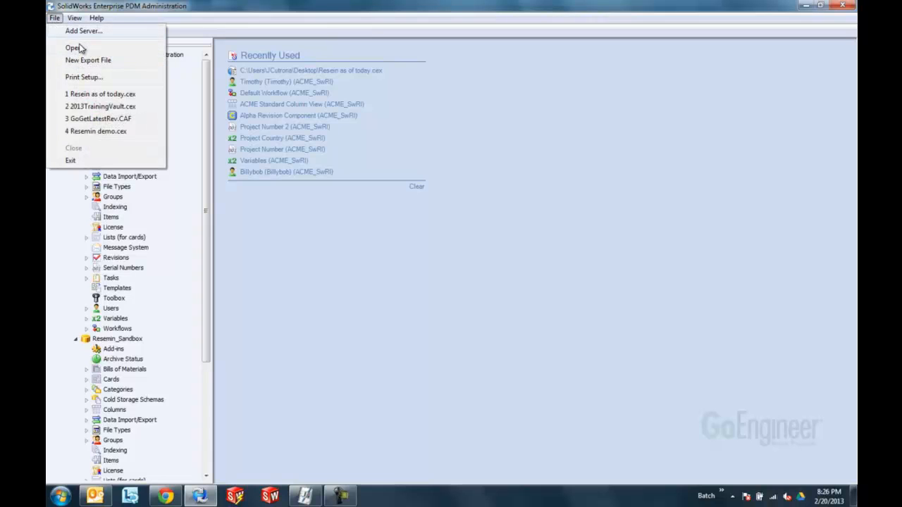
{"action": "left_click", "coordinate": [73, 48]}
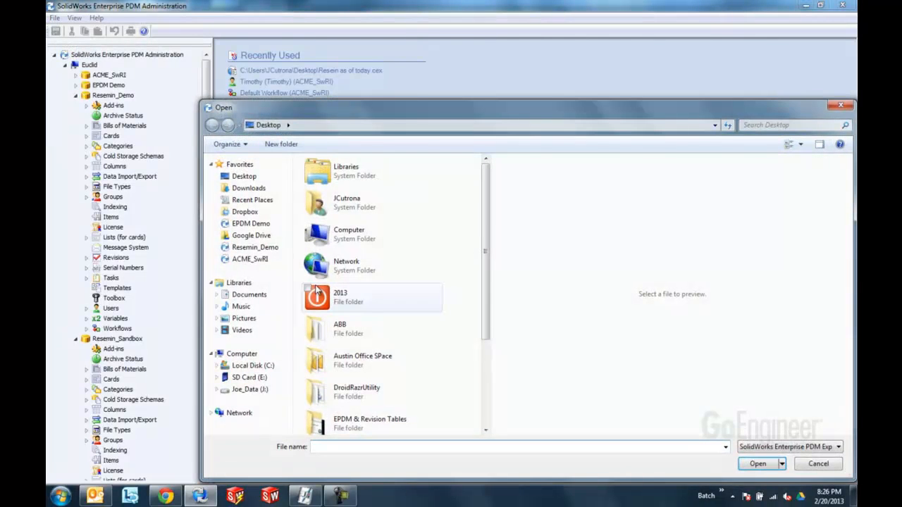
{"action": "scroll", "scroll_direction": "down", "scroll_amount": 3}
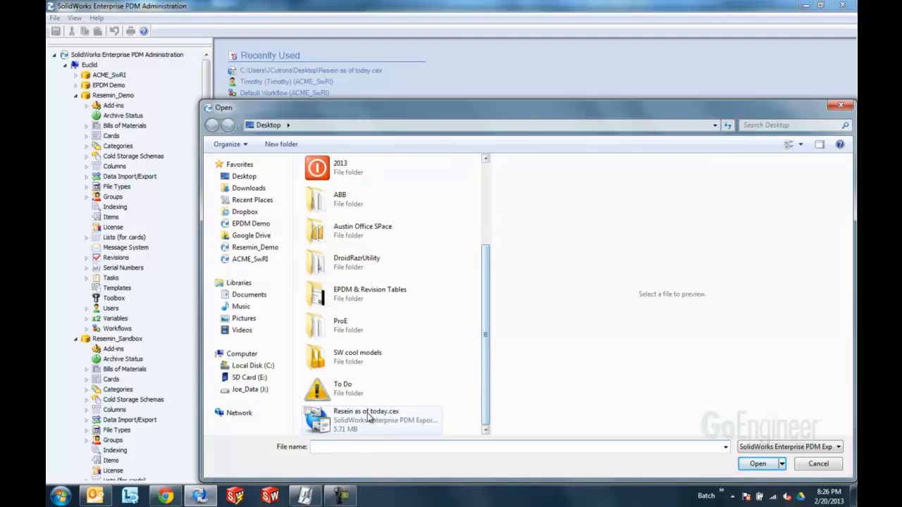
{"action": "left_click", "coordinate": [758, 464]}
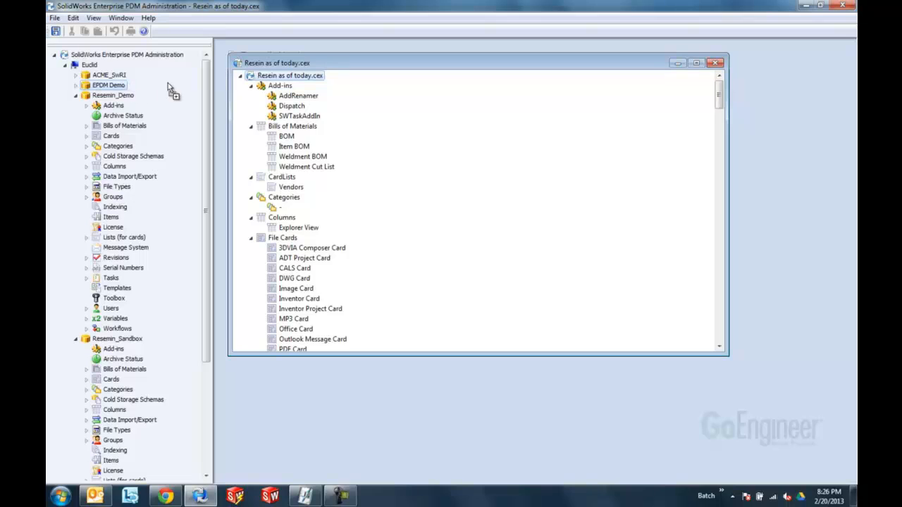
{"action": "mouse_move", "coordinate": [126, 92]}
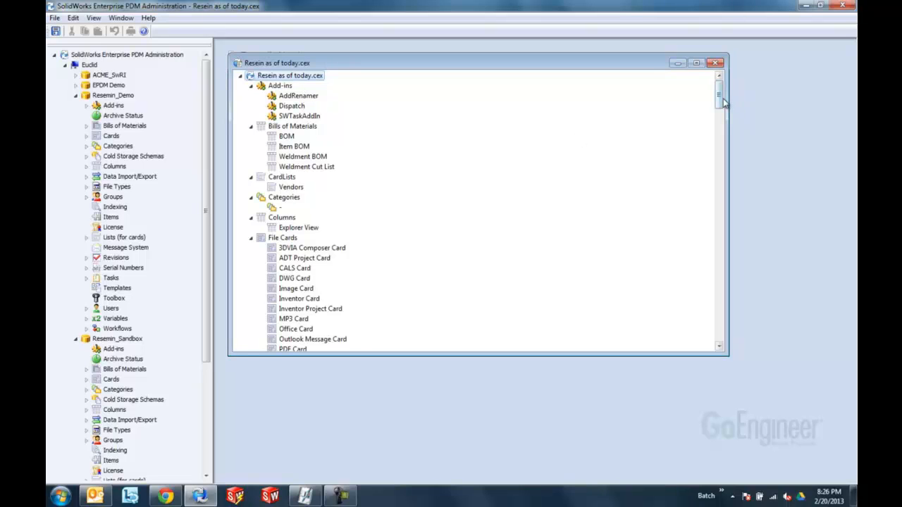
{"action": "scroll", "scroll_direction": "down", "scroll_amount": 3}
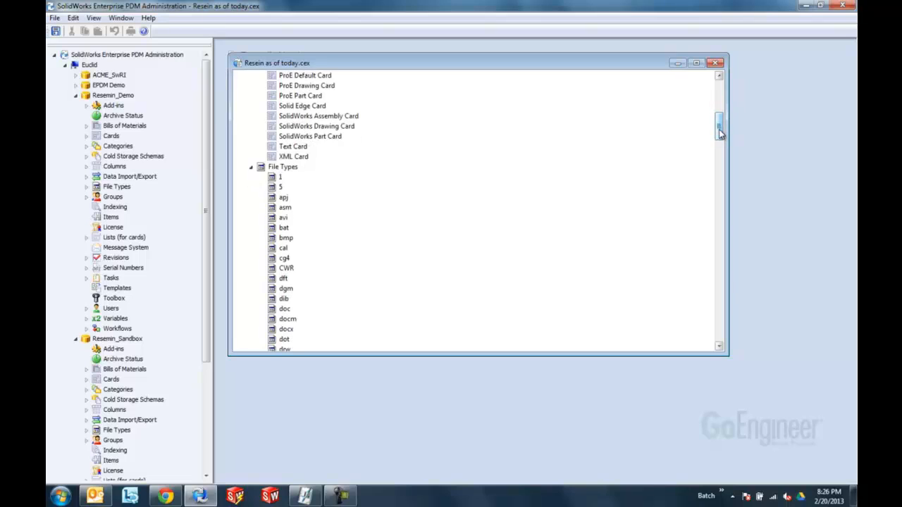
{"action": "scroll", "scroll_direction": "up", "scroll_amount": 3}
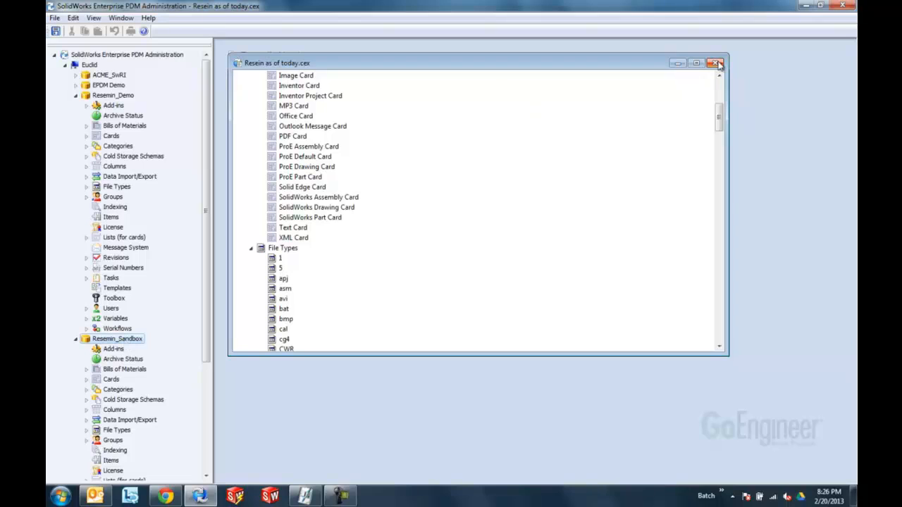
Import 'Resein as of today.cex' into the Resemin_Sandbox vault, replacing all existing objects
{"action": "left_click", "coordinate": [717, 62]}
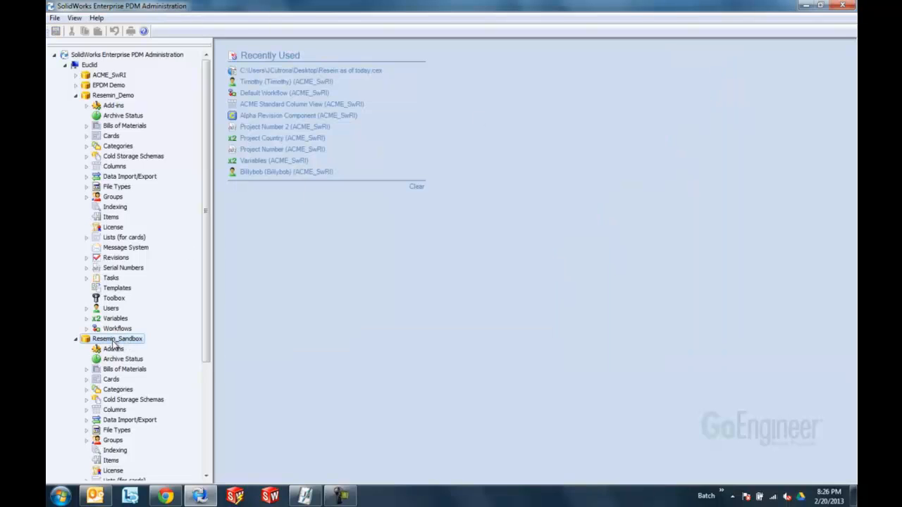
{"action": "right_click", "coordinate": [117, 338]}
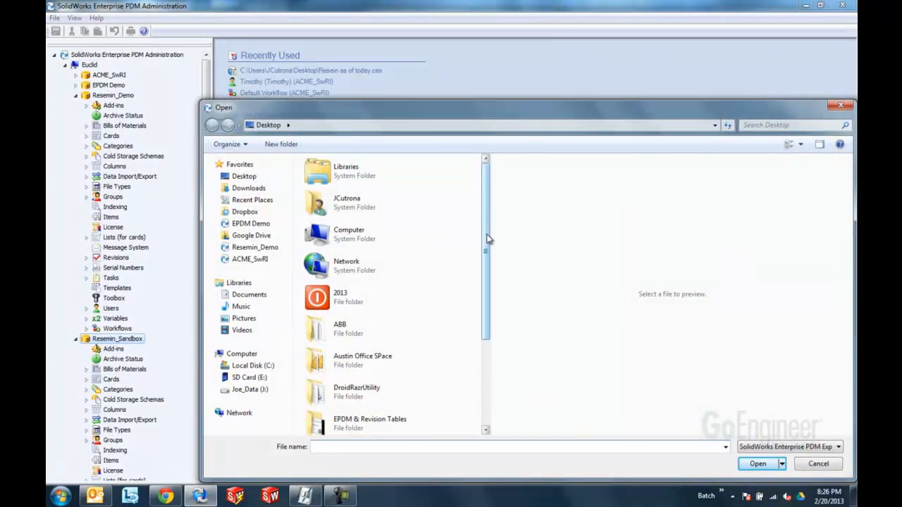
{"action": "scroll", "scroll_direction": "down", "scroll_amount": 3}
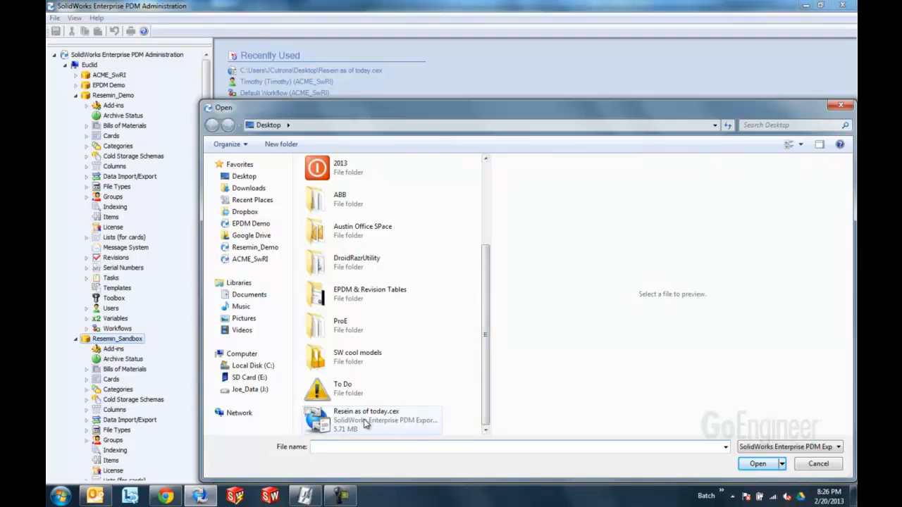
{"action": "left_click", "coordinate": [759, 464]}
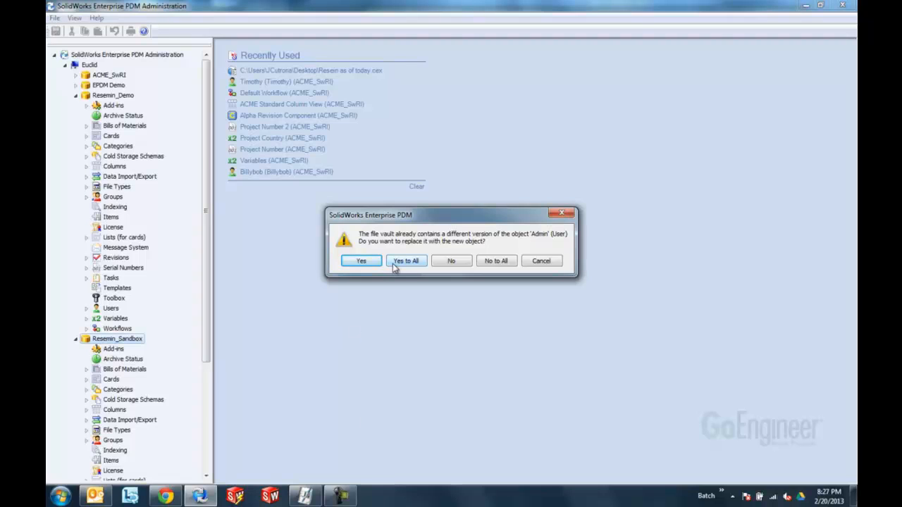
{"action": "left_click", "coordinate": [406, 261]}
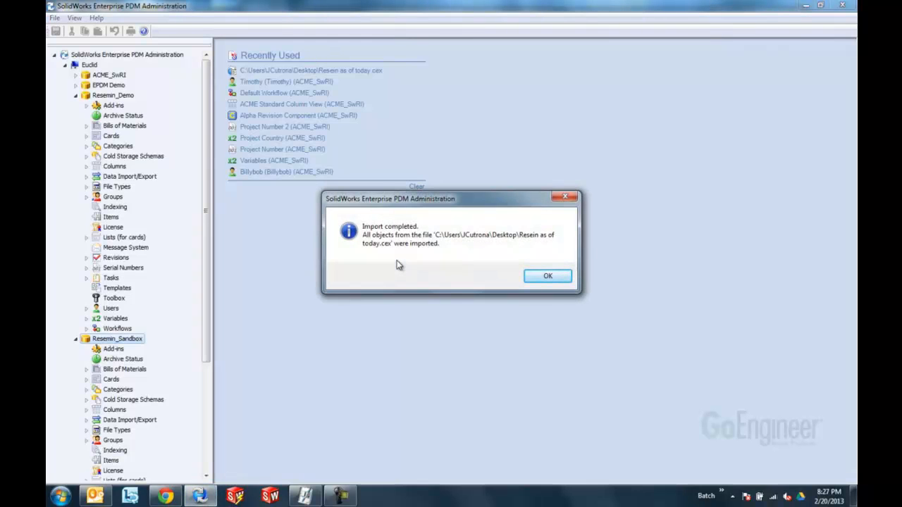
{"action": "left_click", "coordinate": [547, 275]}
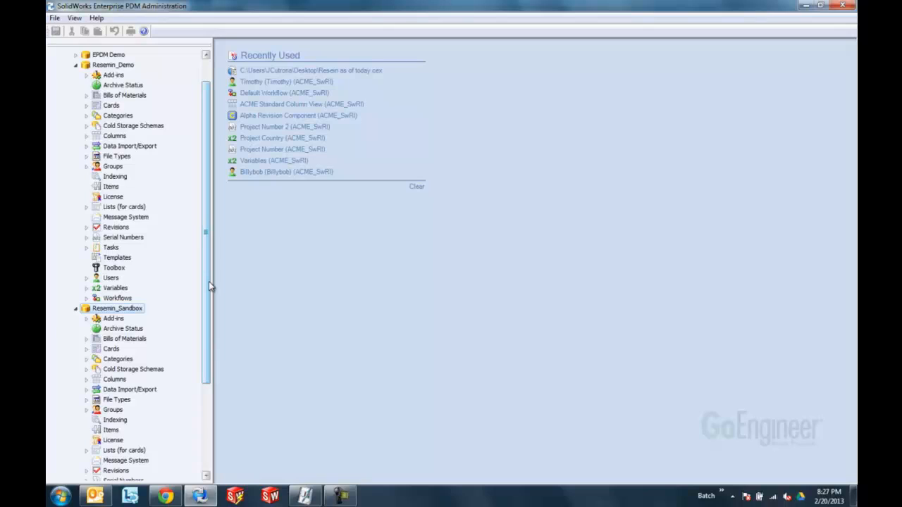
{"action": "mouse_move", "coordinate": [110, 74]}
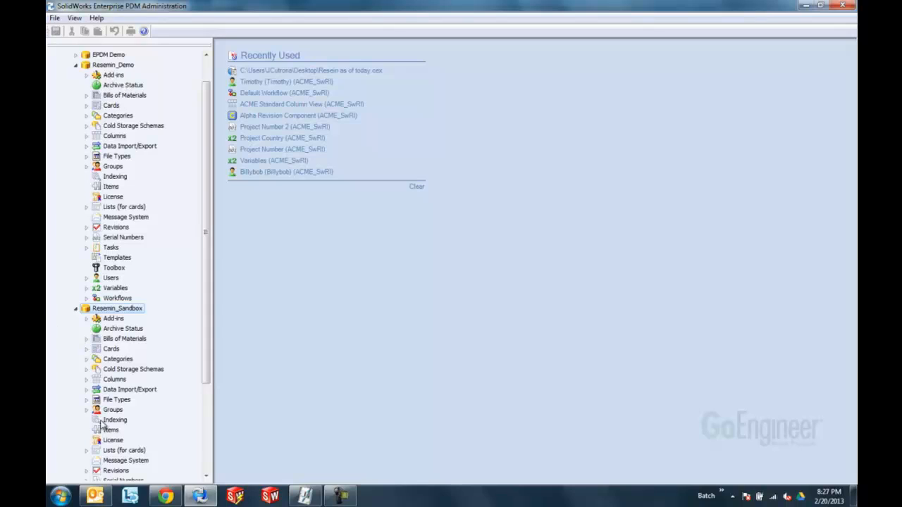
{"action": "mouse_move", "coordinate": [110, 440]}
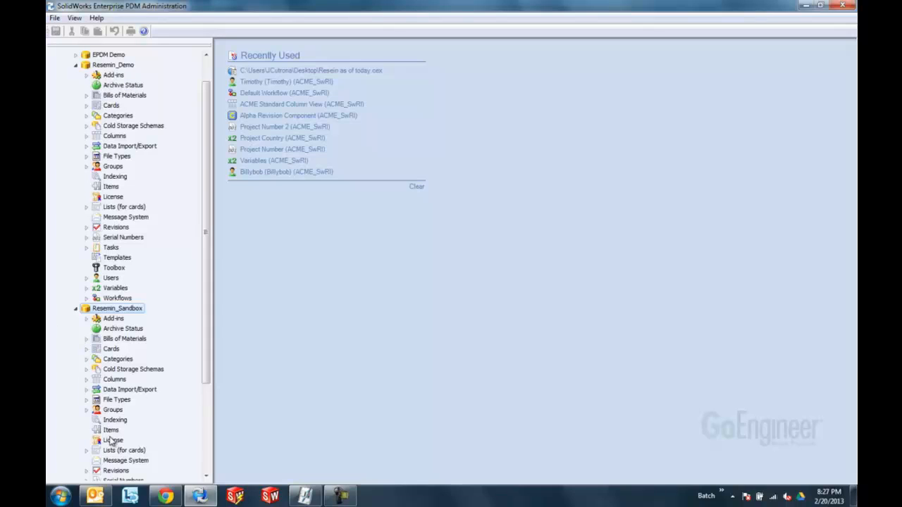
{"action": "mouse_move", "coordinate": [115, 223]}
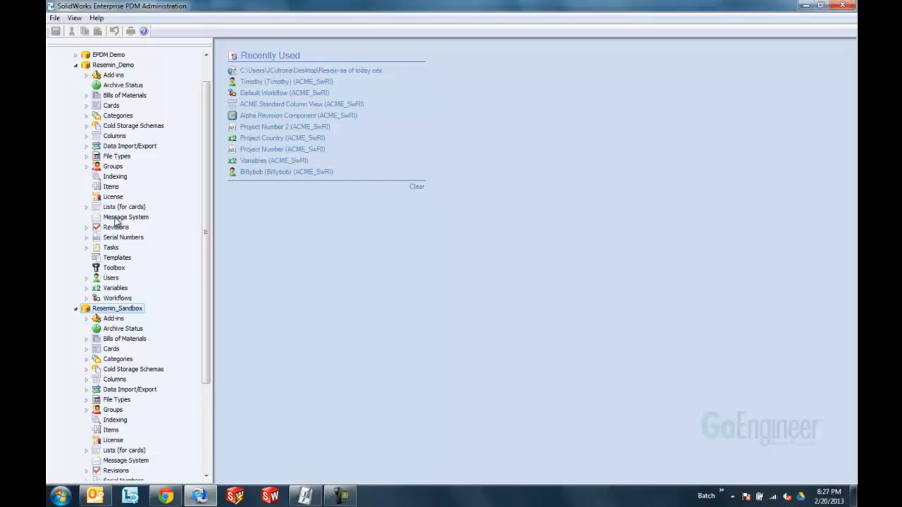
{"action": "mouse_move", "coordinate": [116, 73]}
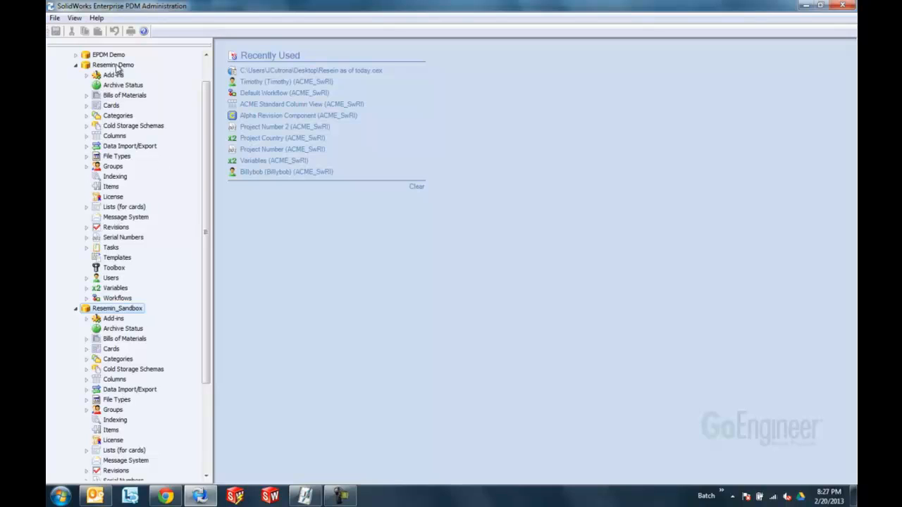
Export the demo vault's Workflows into the Resemin_Sandbox vault, confirming replacement of user Darren
{"action": "right_click", "coordinate": [112, 65]}
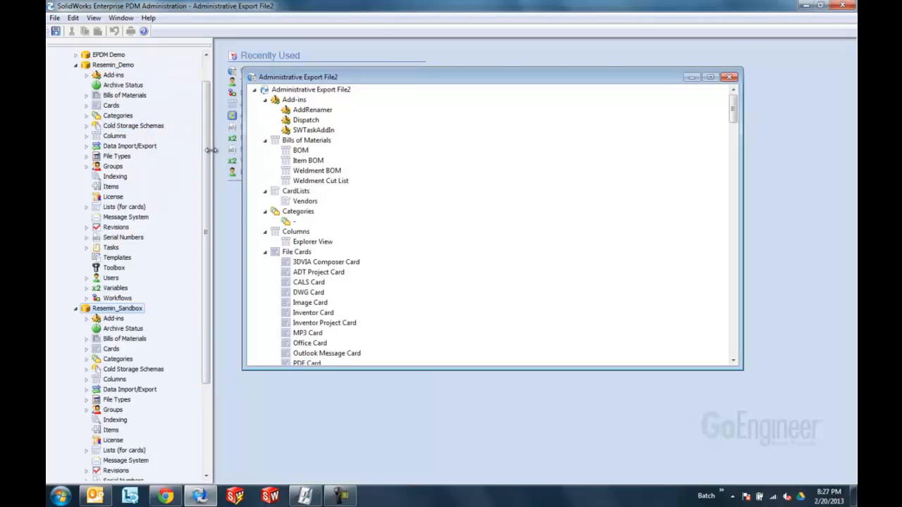
{"action": "scroll", "scroll_direction": "down", "scroll_amount": 3}
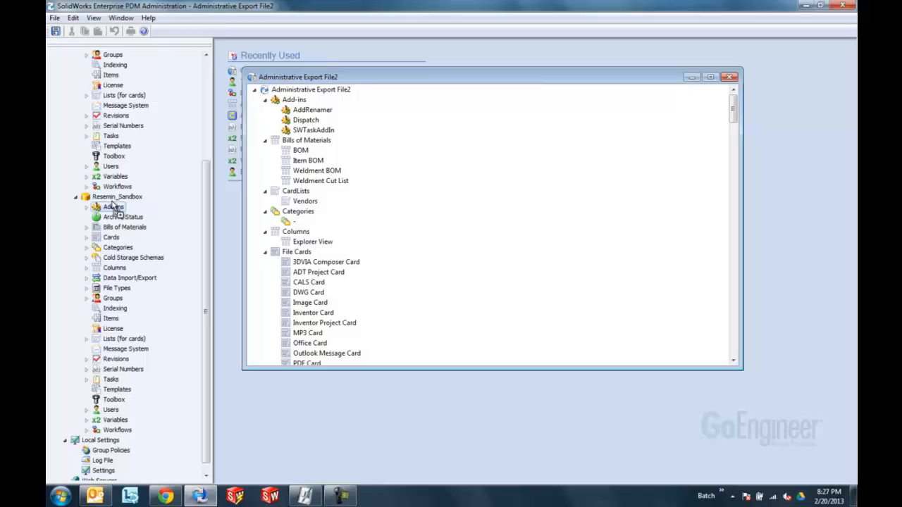
{"action": "mouse_move", "coordinate": [355, 127]}
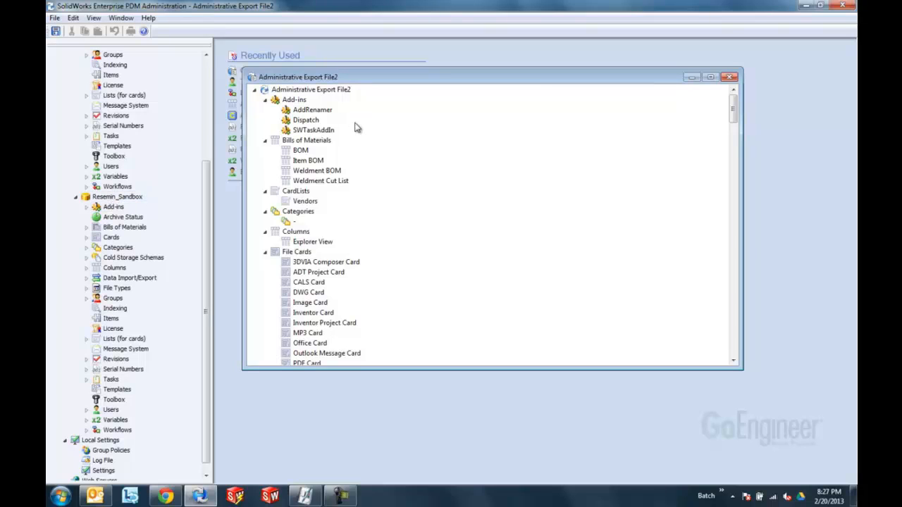
{"action": "scroll", "scroll_direction": "down", "scroll_amount": 3}
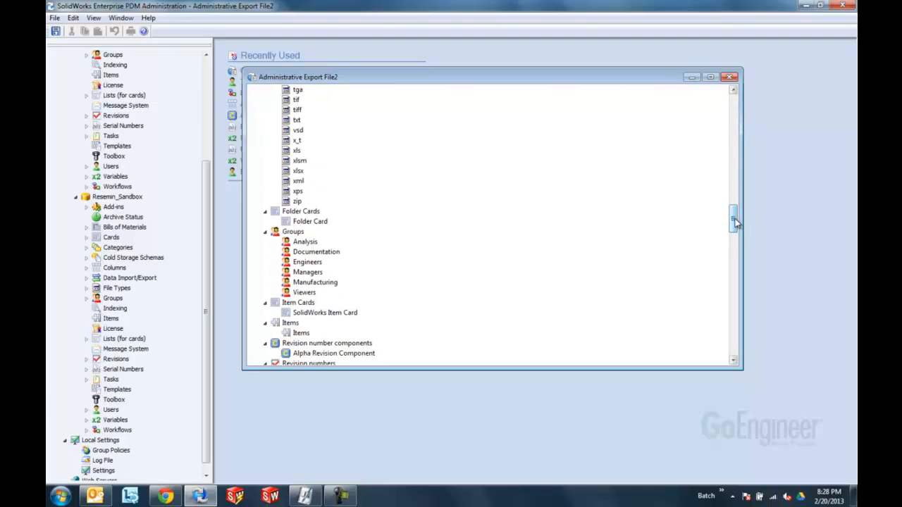
{"action": "scroll", "scroll_direction": "down", "scroll_amount": 3}
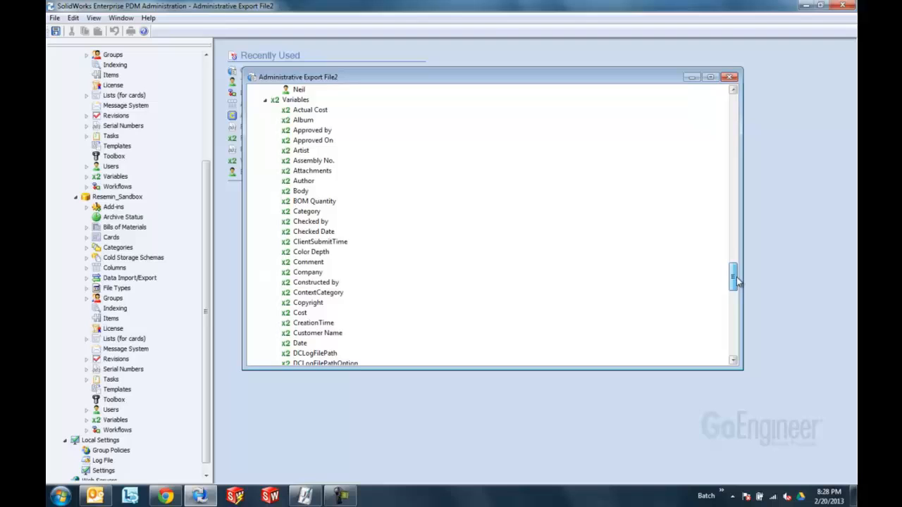
{"action": "scroll", "scroll_direction": "down", "scroll_amount": 3}
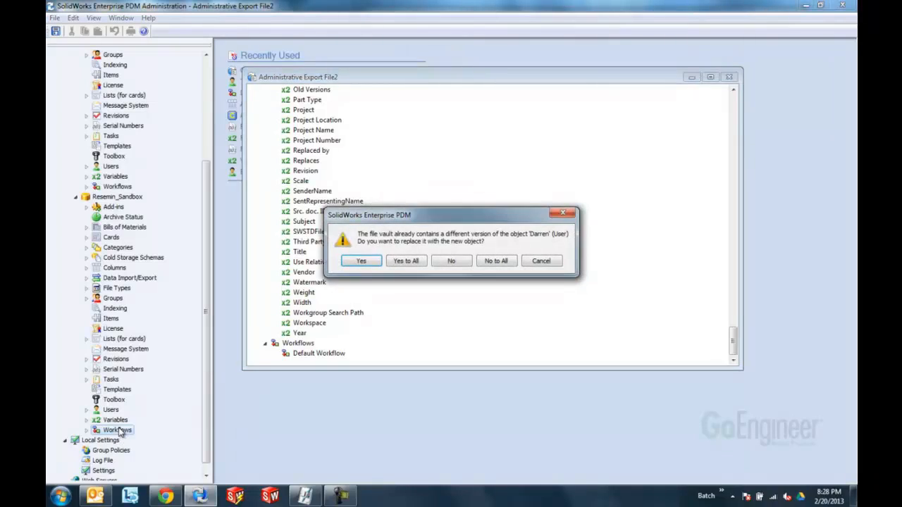
{"action": "mouse_move", "coordinate": [360, 261]}
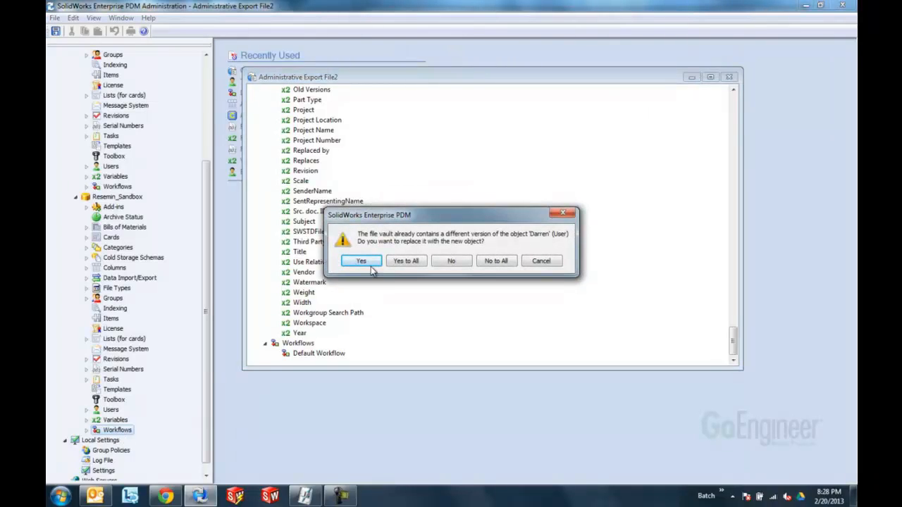
{"action": "left_click", "coordinate": [361, 261]}
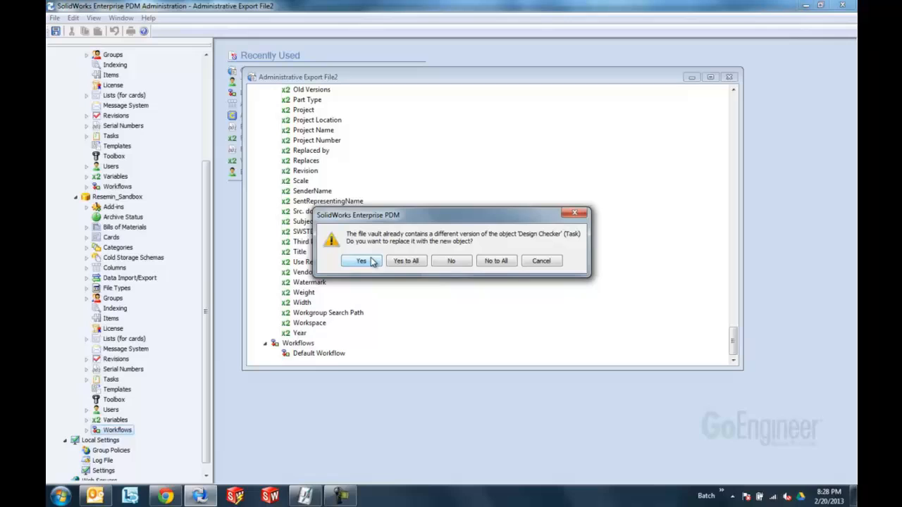